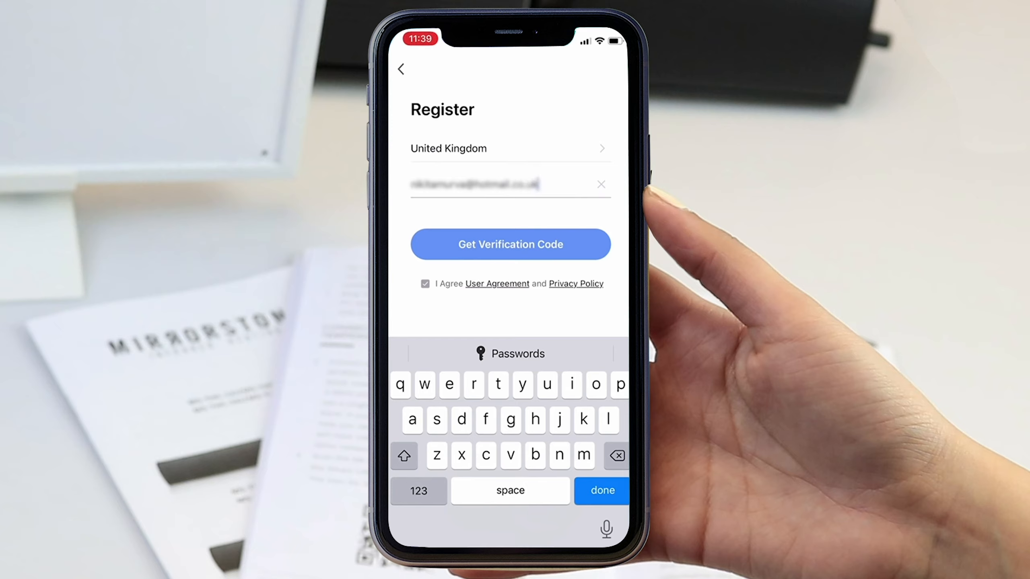
Request the email verification code and submit the new account password
{"action": "left_click", "coordinate": [510, 244]}
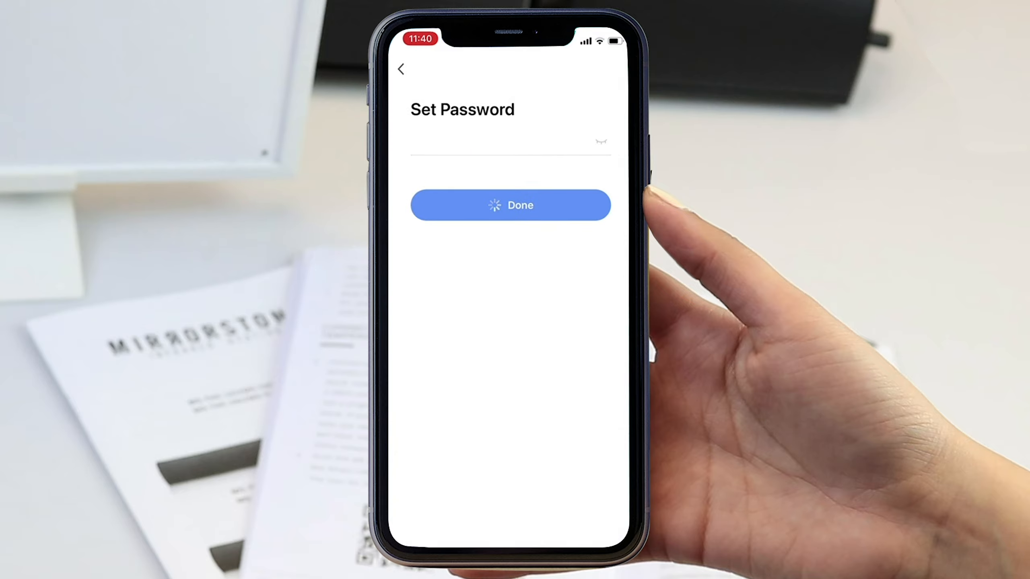
{"action": "left_click", "coordinate": [511, 205]}
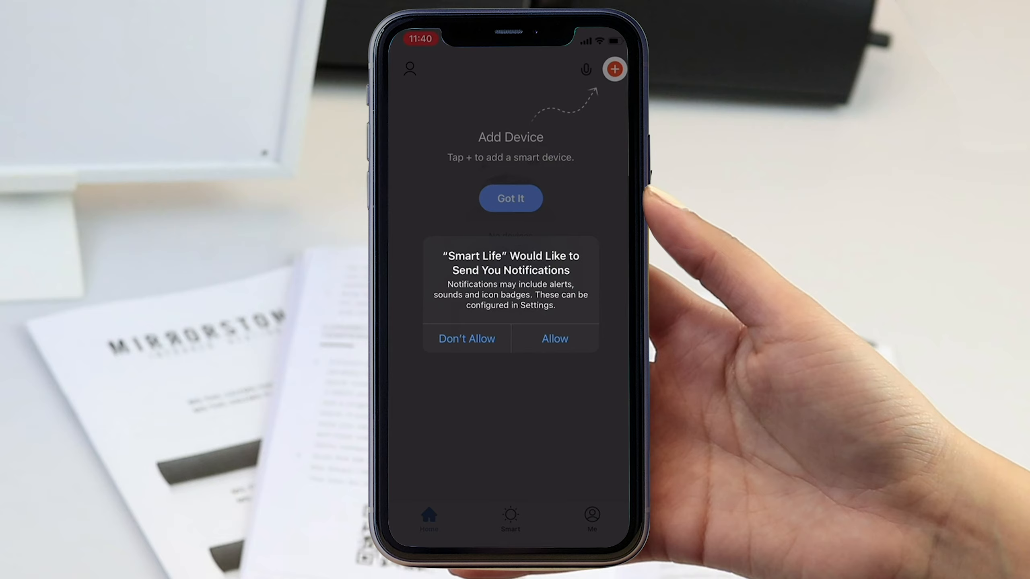
Allow notifications, local network device discovery and home data access
{"action": "left_click", "coordinate": [553, 339]}
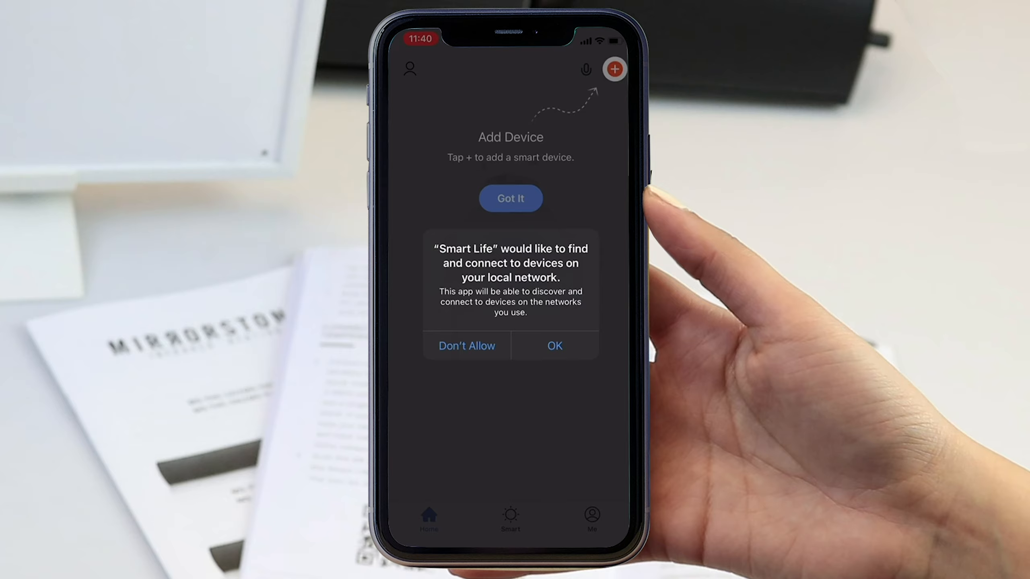
{"action": "left_click", "coordinate": [553, 345]}
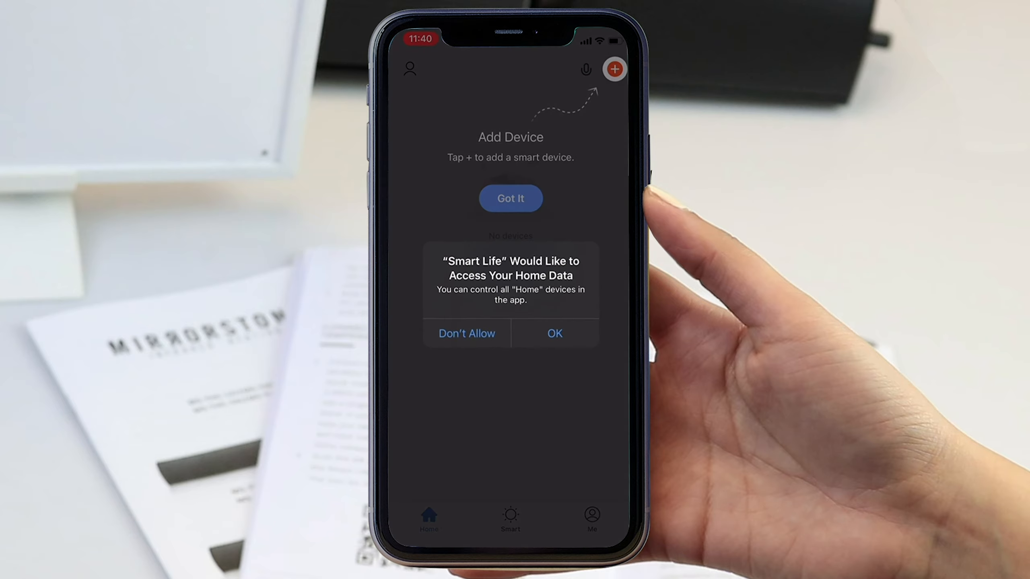
{"action": "left_click", "coordinate": [553, 333]}
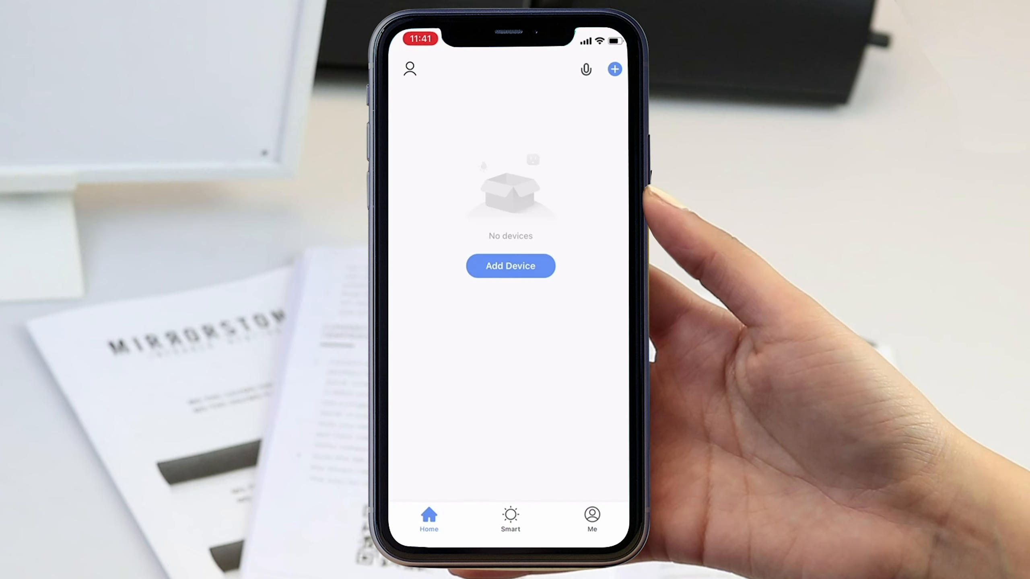
Start adding a device and scroll through the Small Home Appliances device types
{"action": "left_click", "coordinate": [510, 265]}
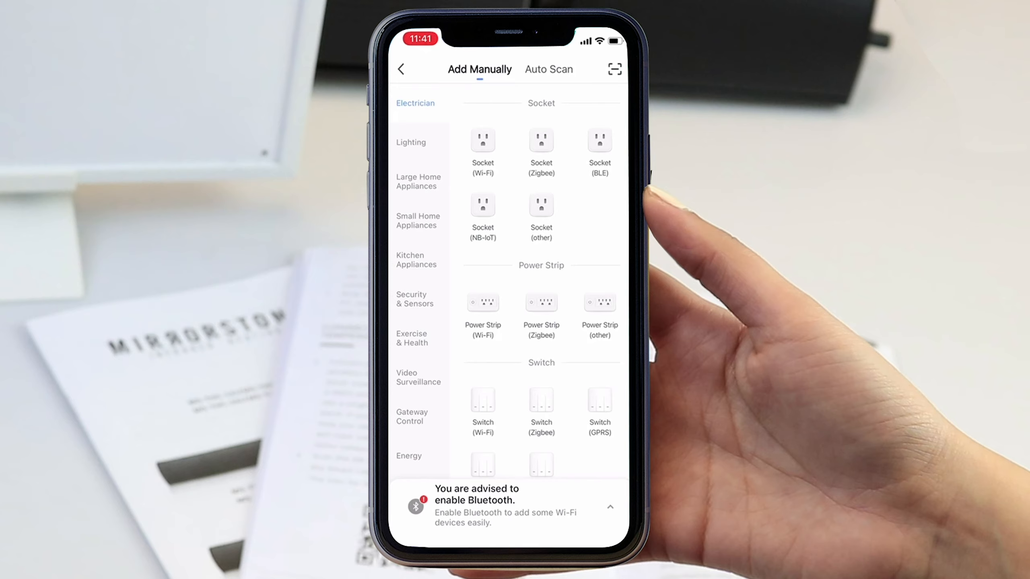
{"action": "left_click", "coordinate": [417, 221]}
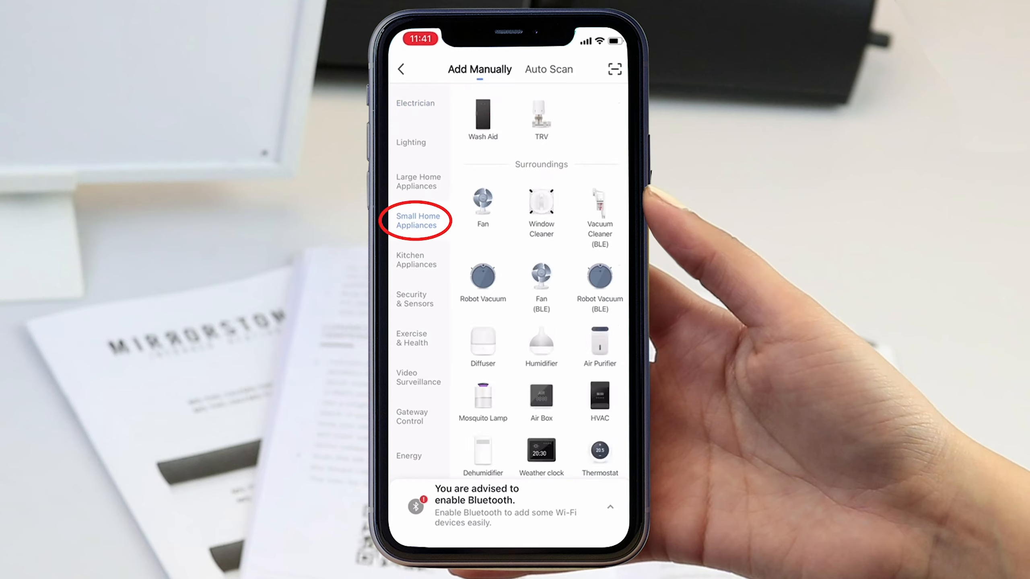
{"action": "scroll", "scroll_direction": "down", "scroll_amount": 3}
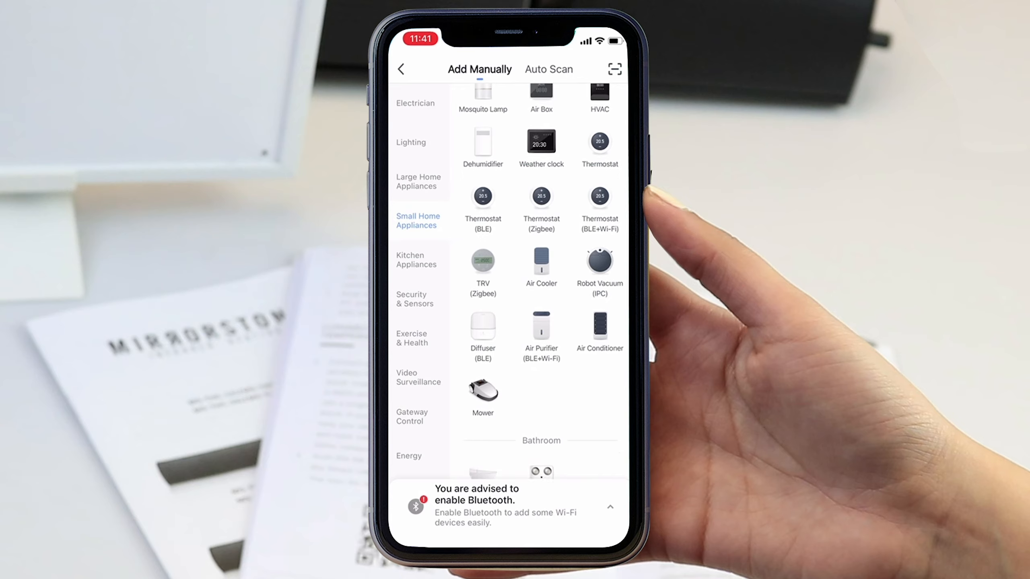
{"action": "scroll", "scroll_direction": "down", "scroll_amount": 3}
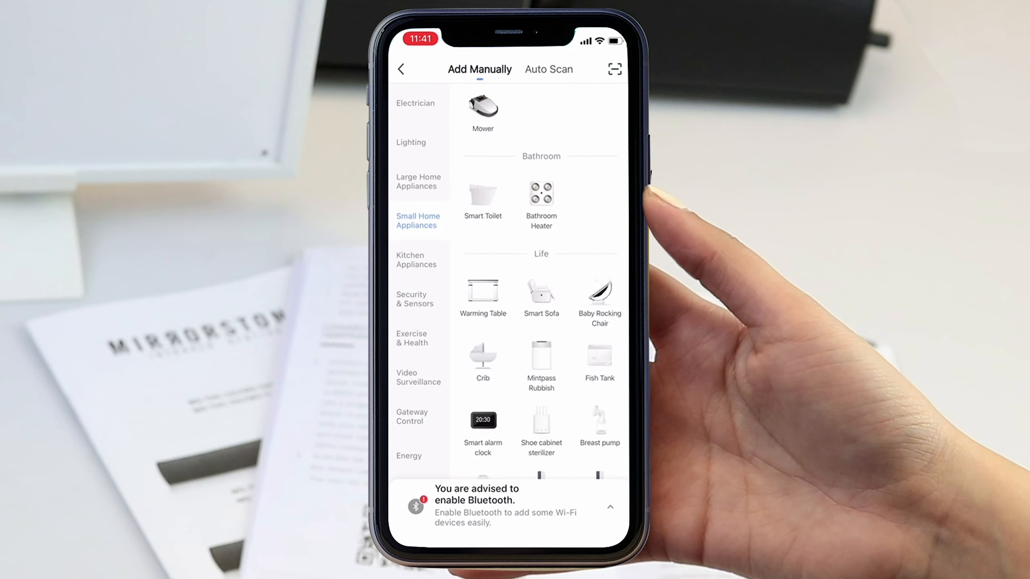
{"action": "scroll", "scroll_direction": "down", "scroll_amount": 3}
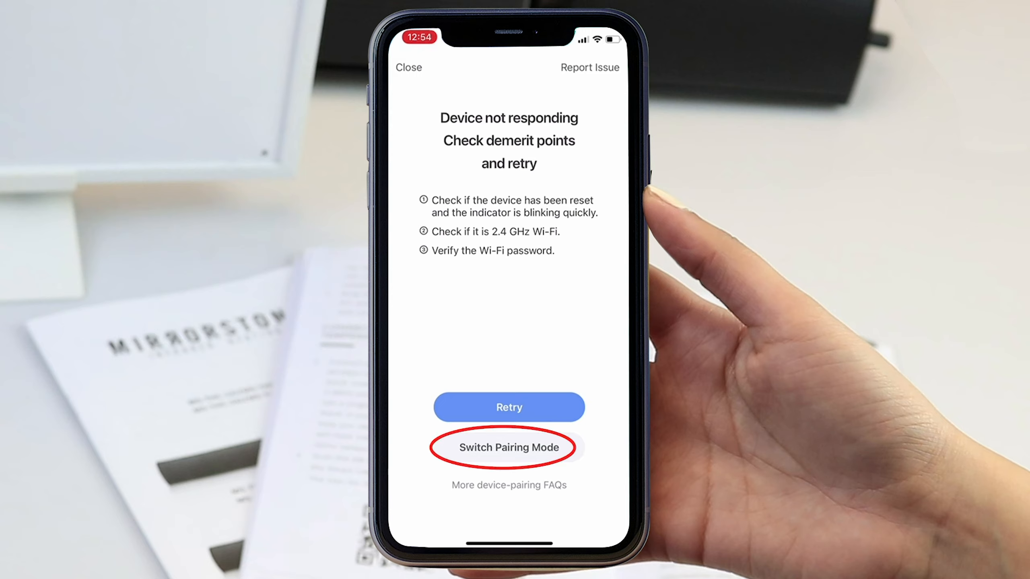
Switch to AP pairing mode and confirm the indicator light is blinking slowly
{"action": "left_click", "coordinate": [508, 447]}
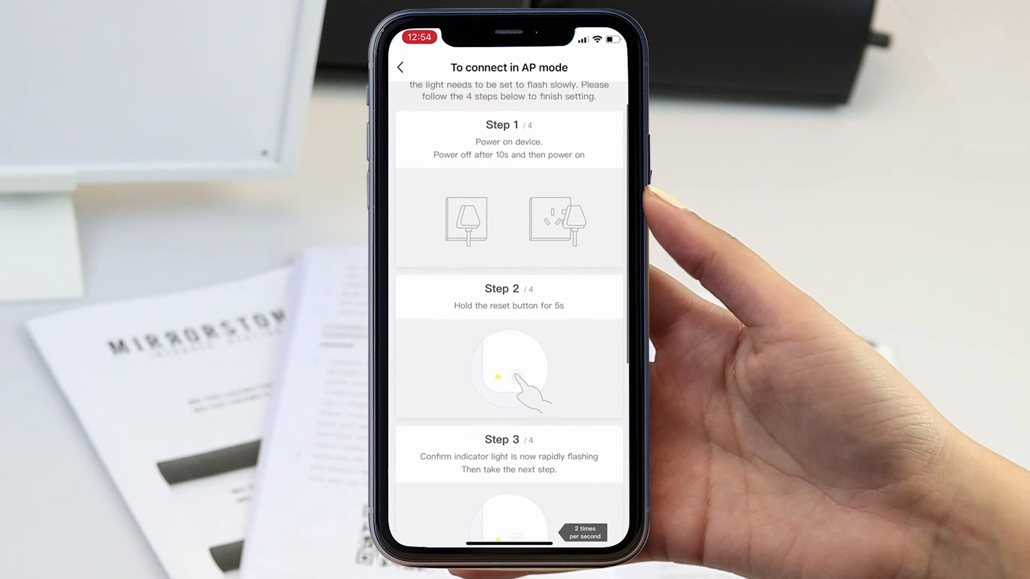
{"action": "scroll", "scroll_direction": "up", "scroll_amount": 3}
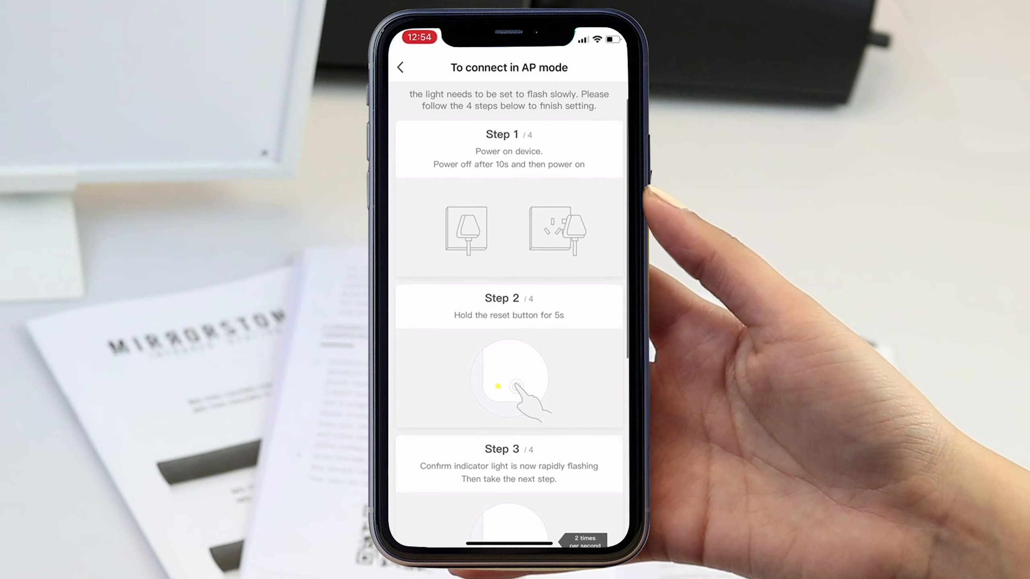
{"action": "scroll", "scroll_direction": "down", "scroll_amount": 3}
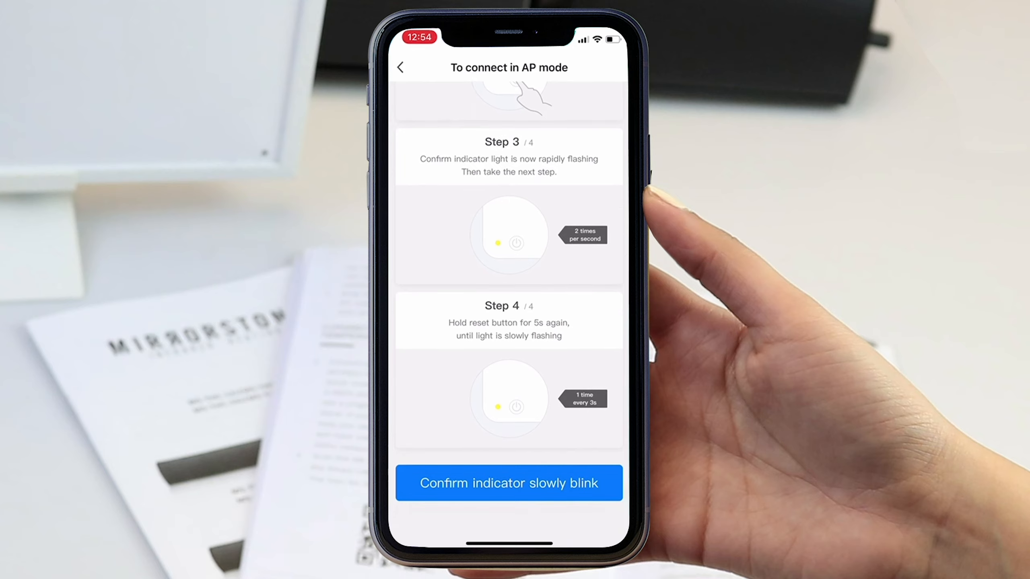
{"action": "left_click", "coordinate": [509, 483]}
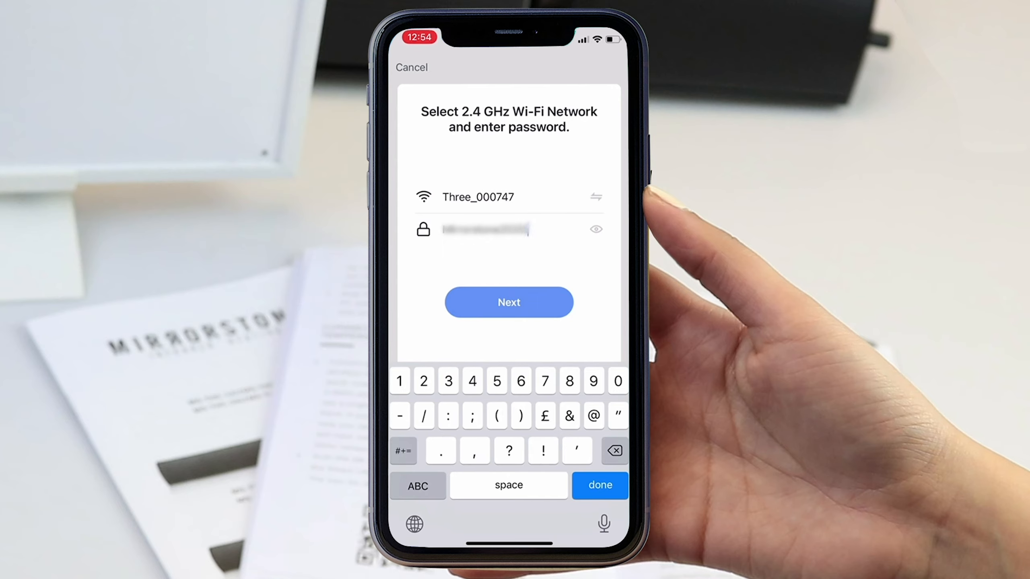
Submit the 2.4 GHz Wi-Fi network and password
{"action": "left_click", "coordinate": [508, 302]}
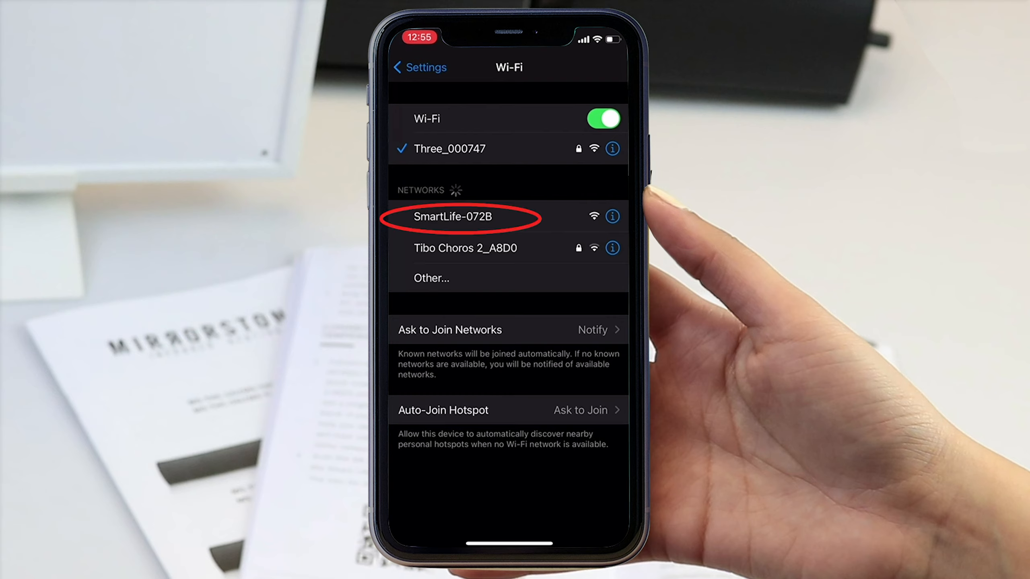
Join the unsecured SmartLife-072B hotspot and view its network details
{"action": "left_click", "coordinate": [452, 217]}
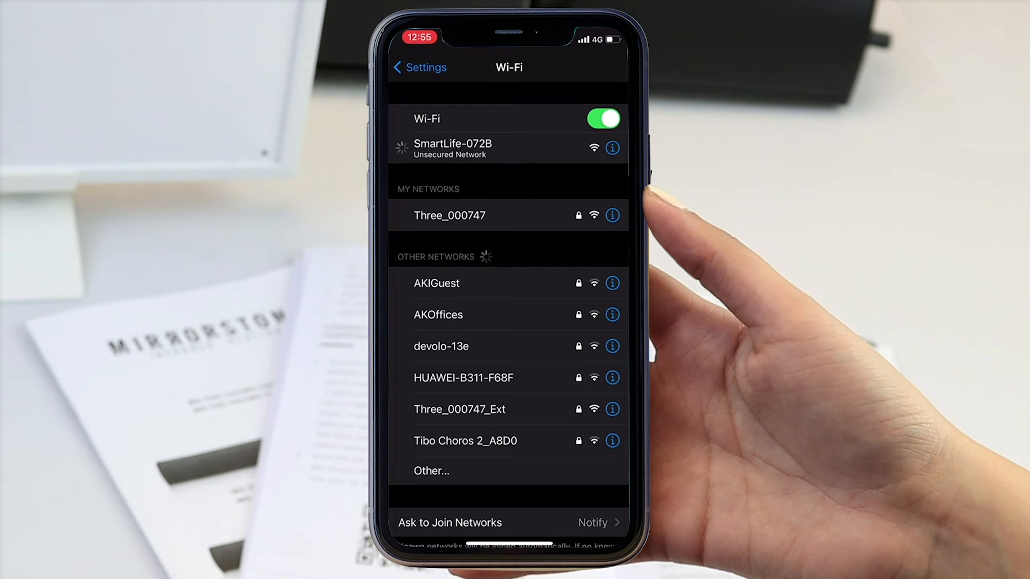
{"action": "left_click", "coordinate": [611, 148]}
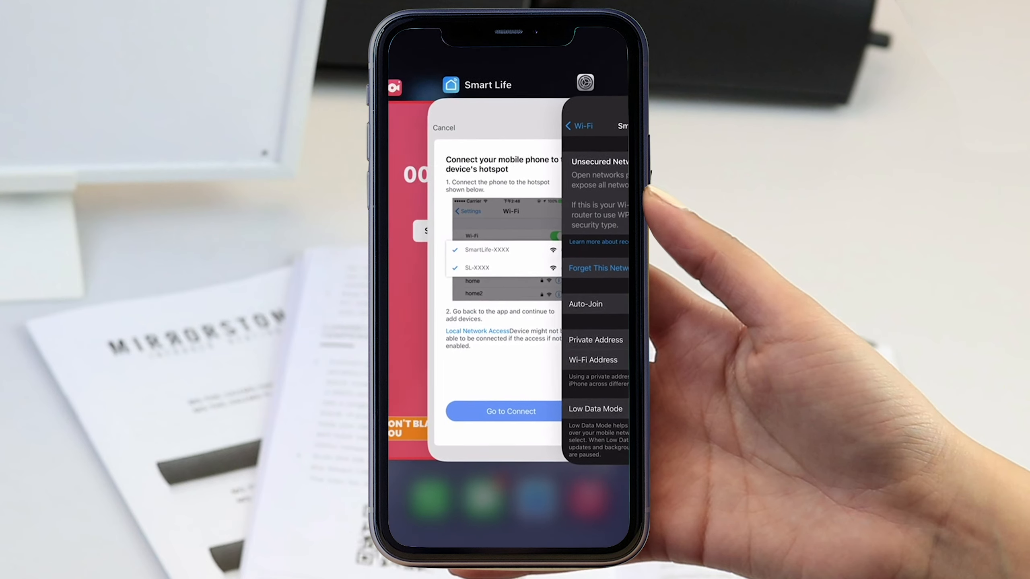
Return to Smart Life from the app switcher to let pairing finish
{"action": "left_click", "coordinate": [507, 411]}
{"action": "type", "text": "IR Pan"}
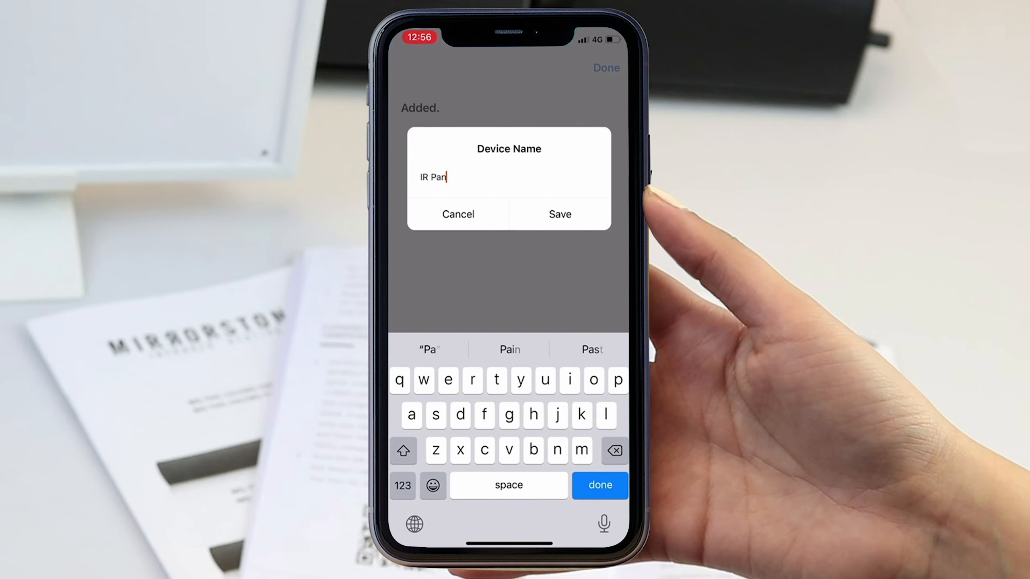
Save the device name "IR Panel" and open its heater control page
{"action": "left_click", "coordinate": [559, 214]}
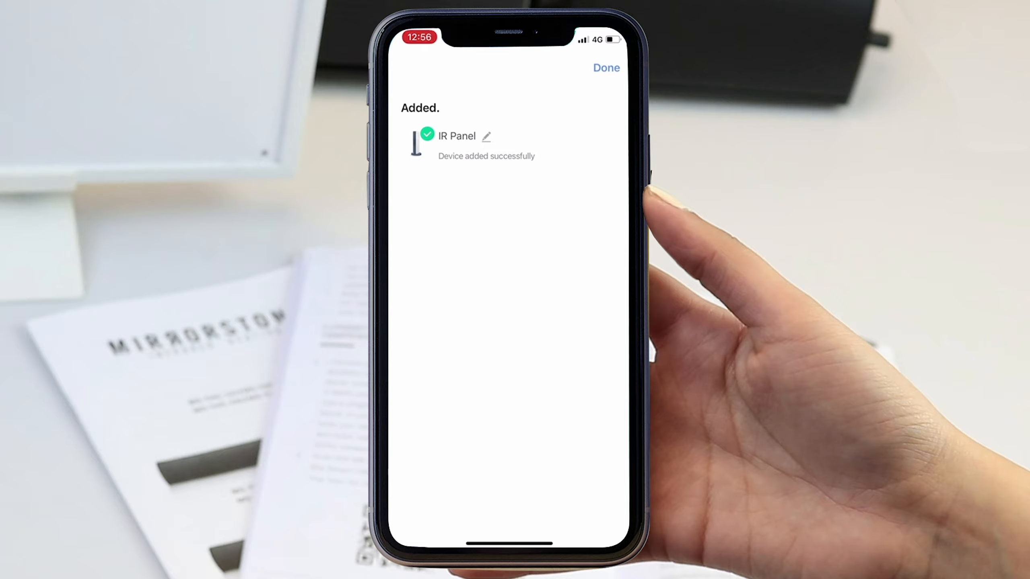
{"action": "left_click", "coordinate": [605, 67]}
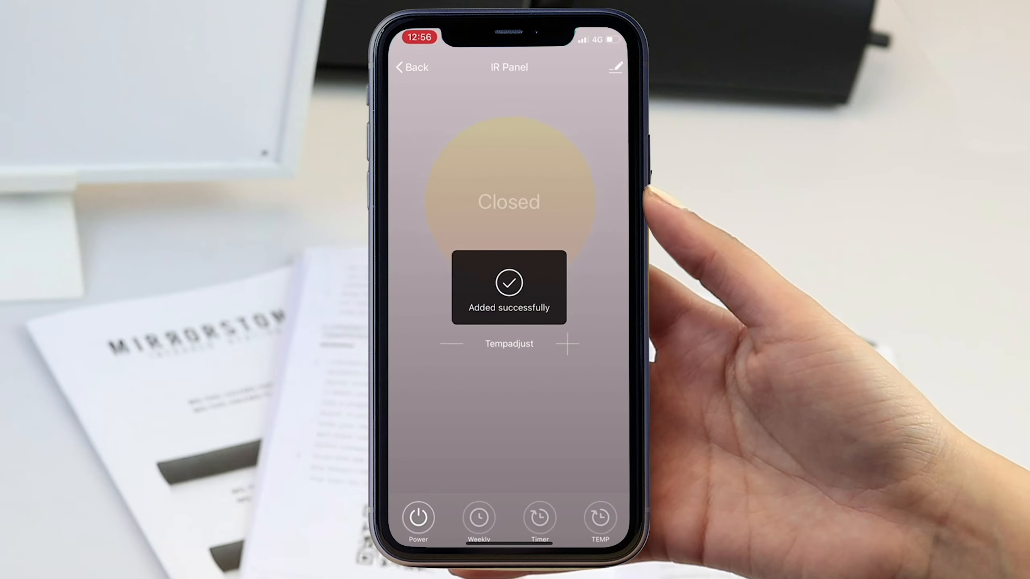